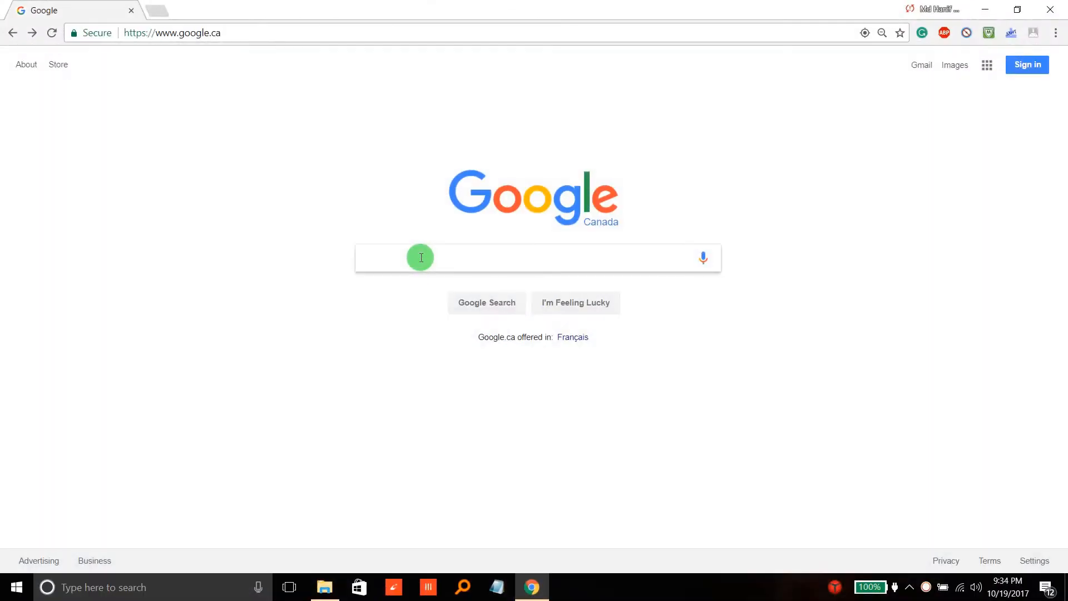
- Search Google for Rufus, download Rufus 2.17 and launch it from Downloads
left_click(420, 258)
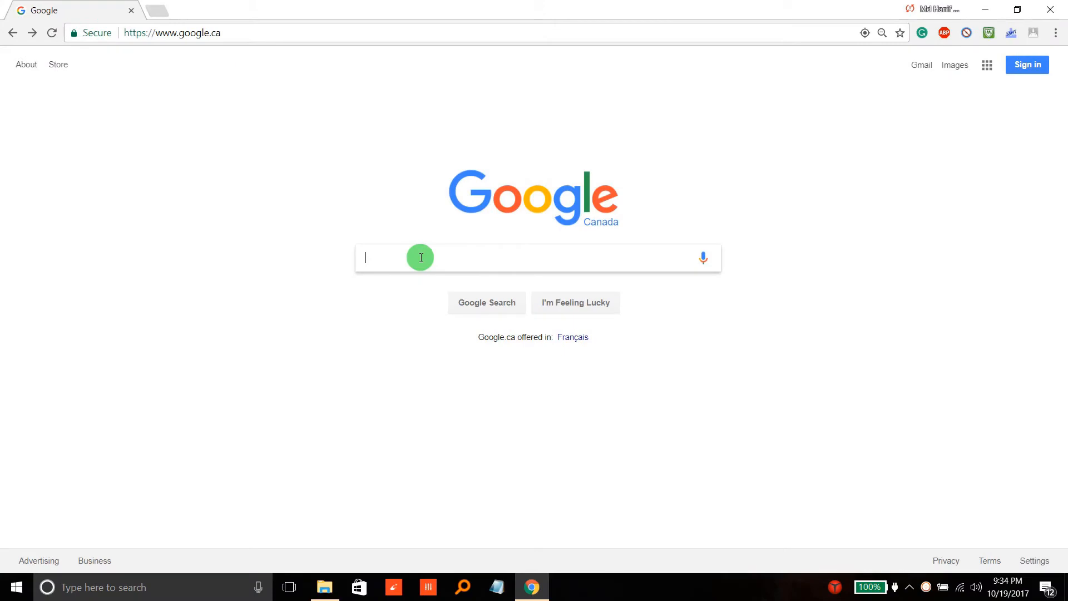
type("Rufus")
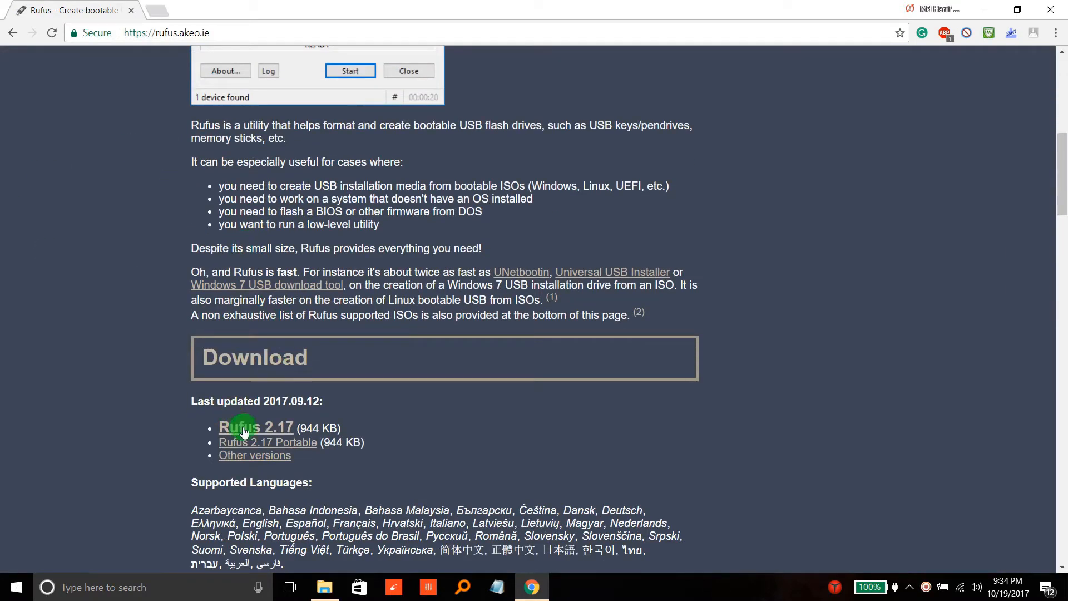
left_click(256, 427)
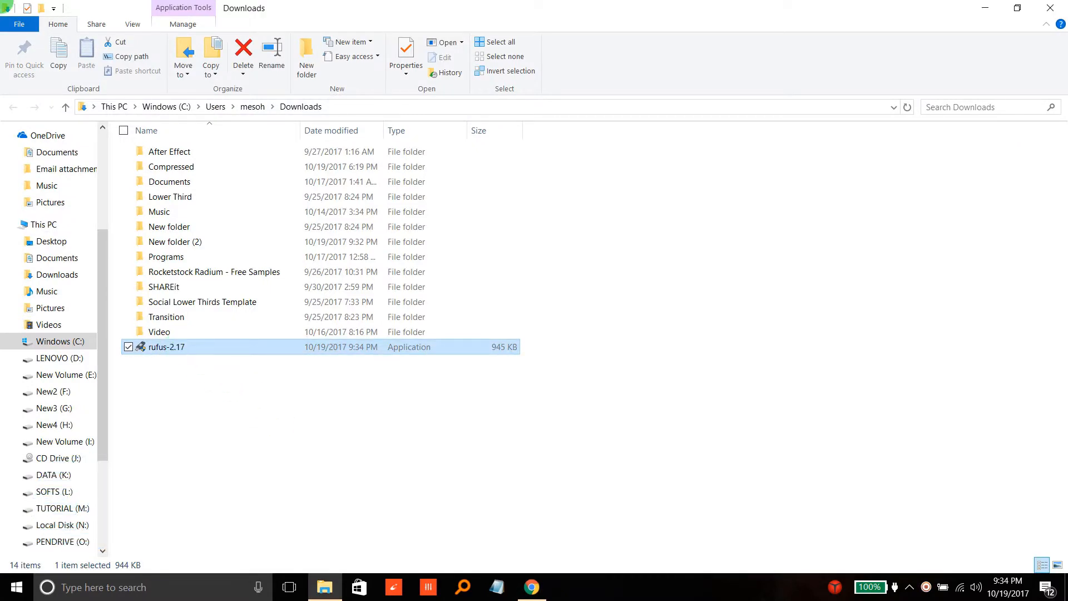
double_click(167, 346)
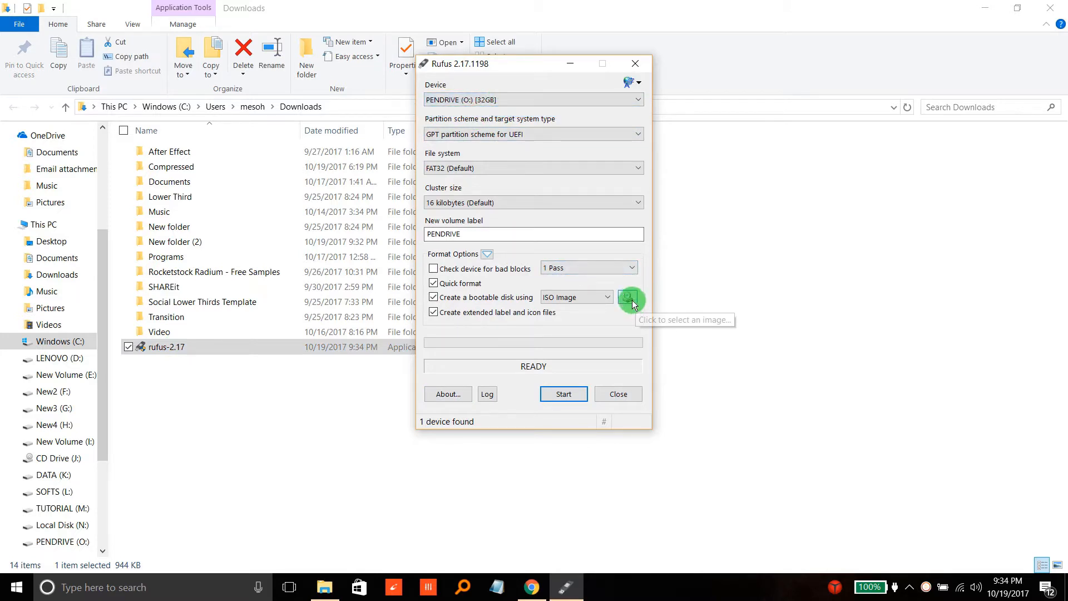
- Load the Windows 10 Enterprise ISO from SOFTS (L:) > Windows Iso Files as the boot image
left_click(630, 298)
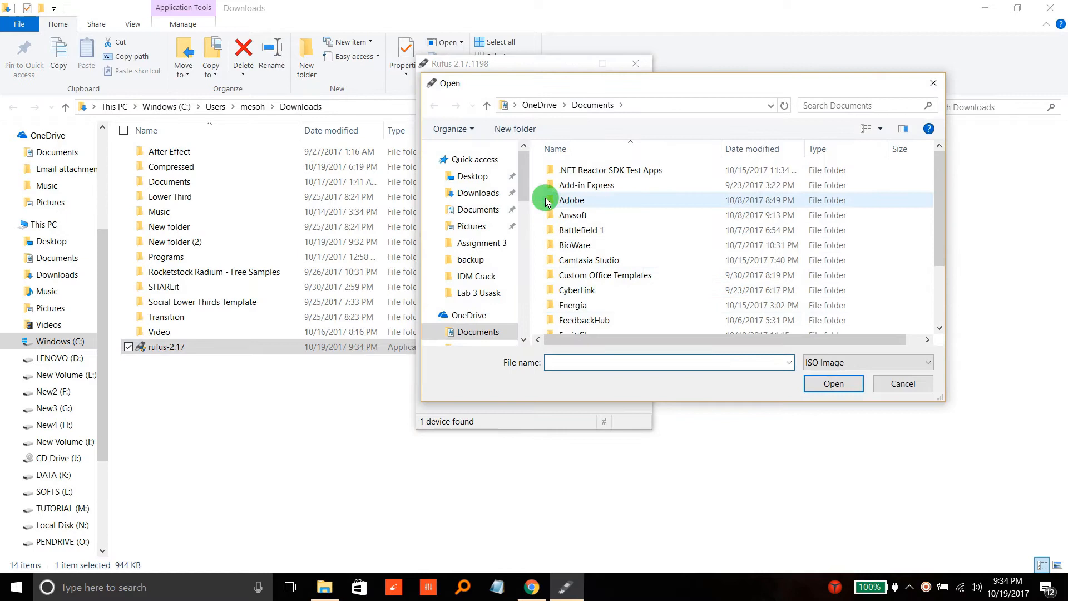
scroll("down", 3)
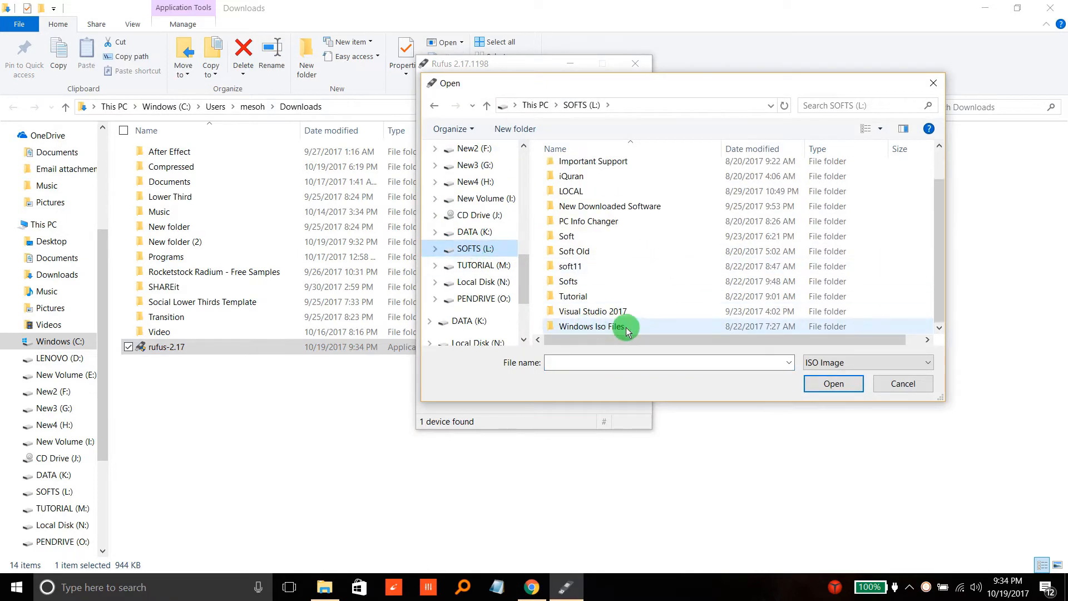
double_click(595, 327)
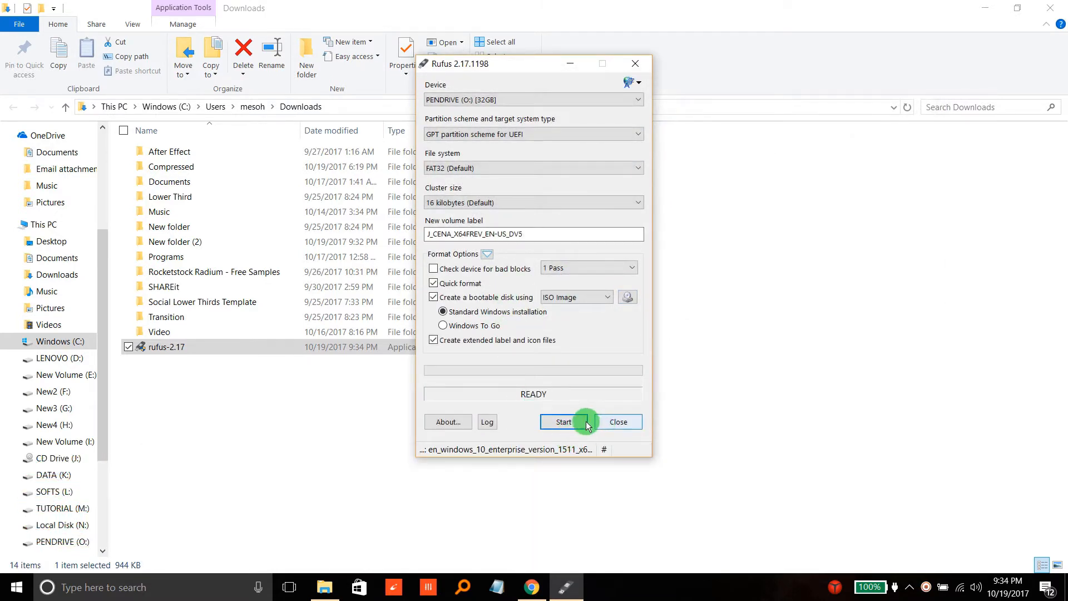
- Start writing the image, accepting the warning that all pen drive data will be erased
left_click(563, 422)
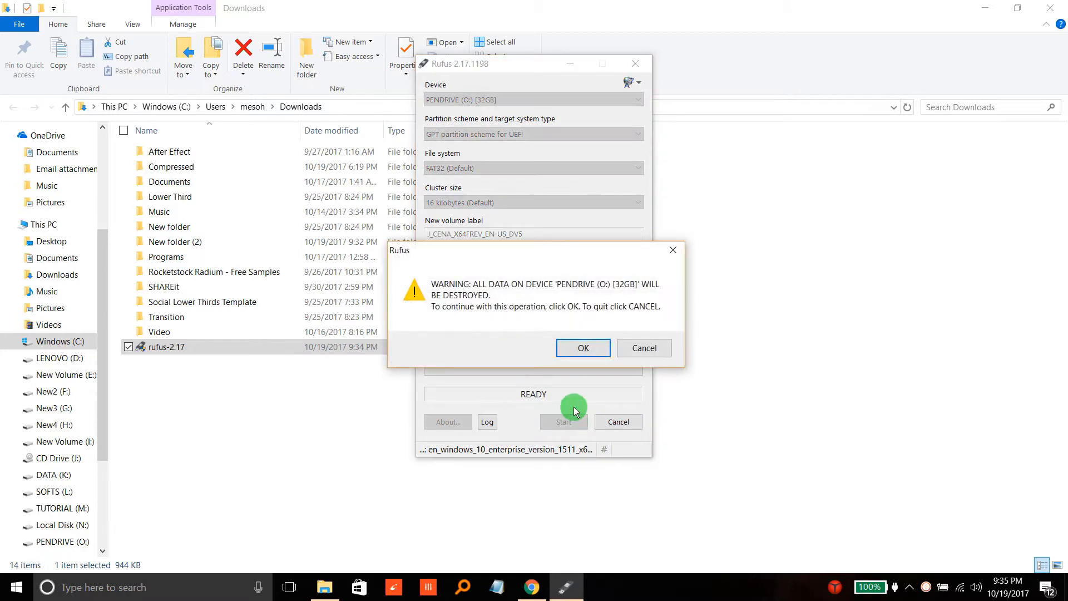
left_click(583, 347)
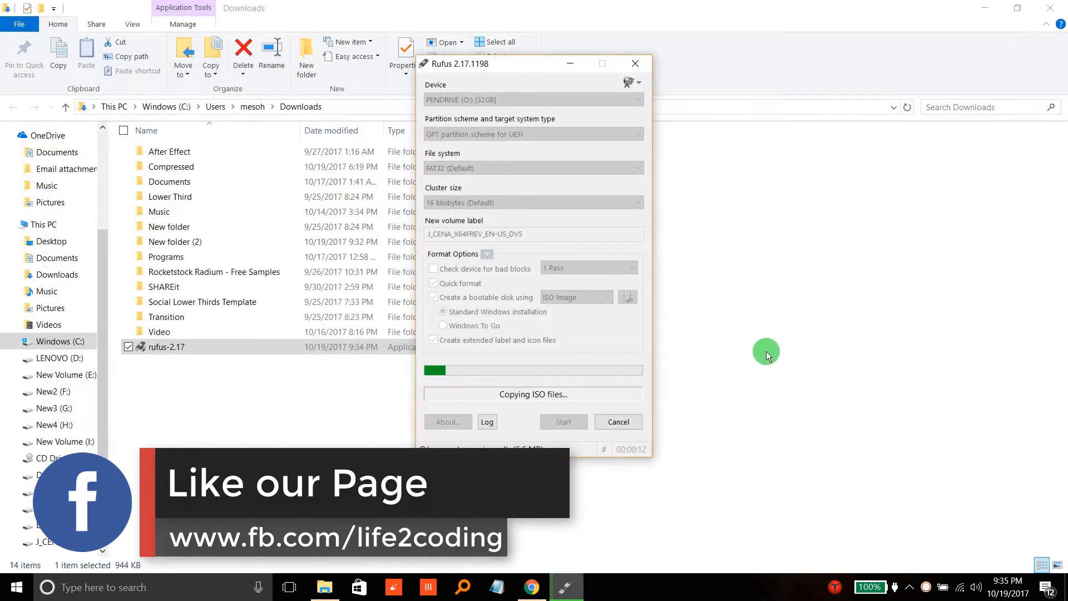
mouse_move(568, 335)
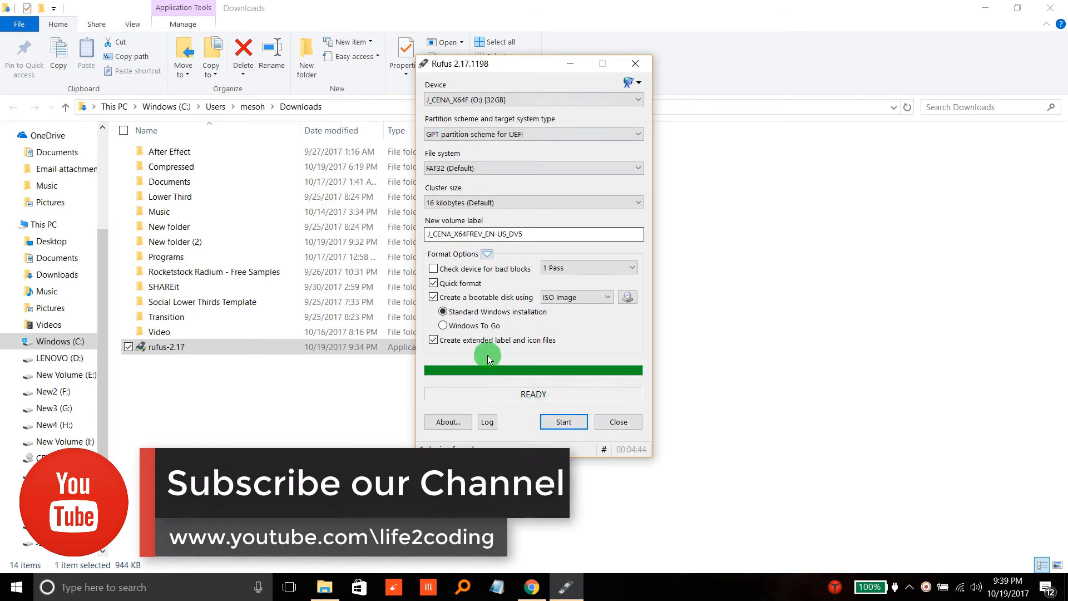
- Close Rufus and open the J_CENA_X64F (O:) drive from This PC in a new window
left_click(616, 421)
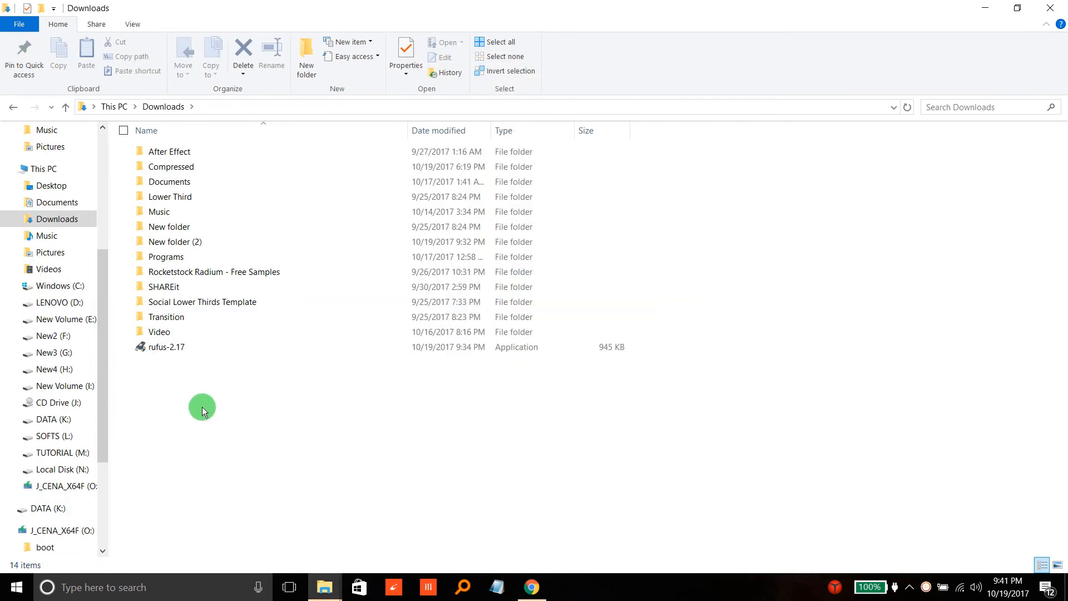
left_click(43, 168)
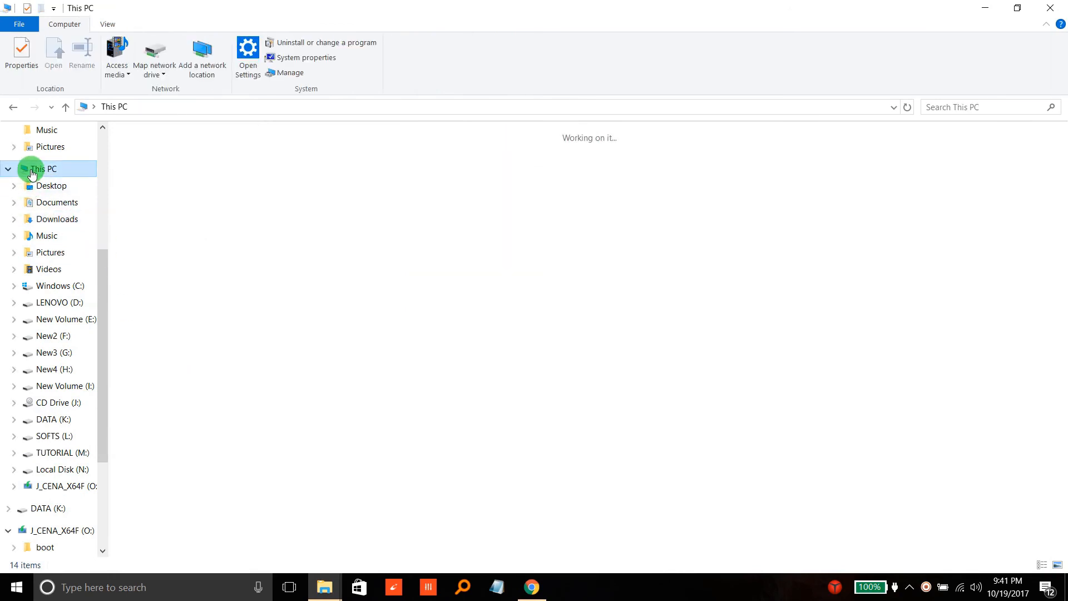
left_click(553, 340)
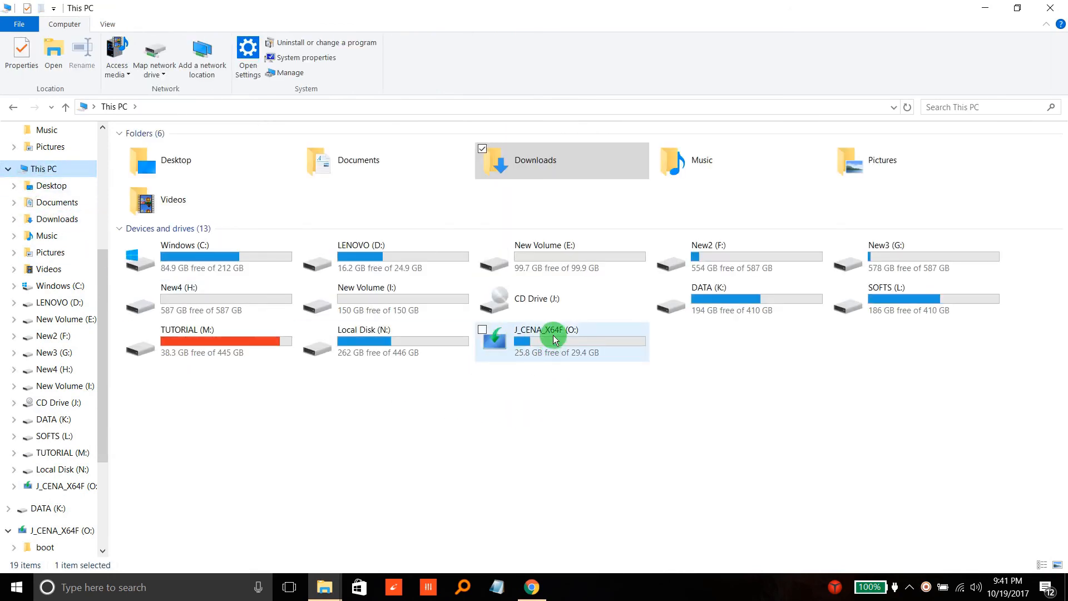
right_click(556, 339)
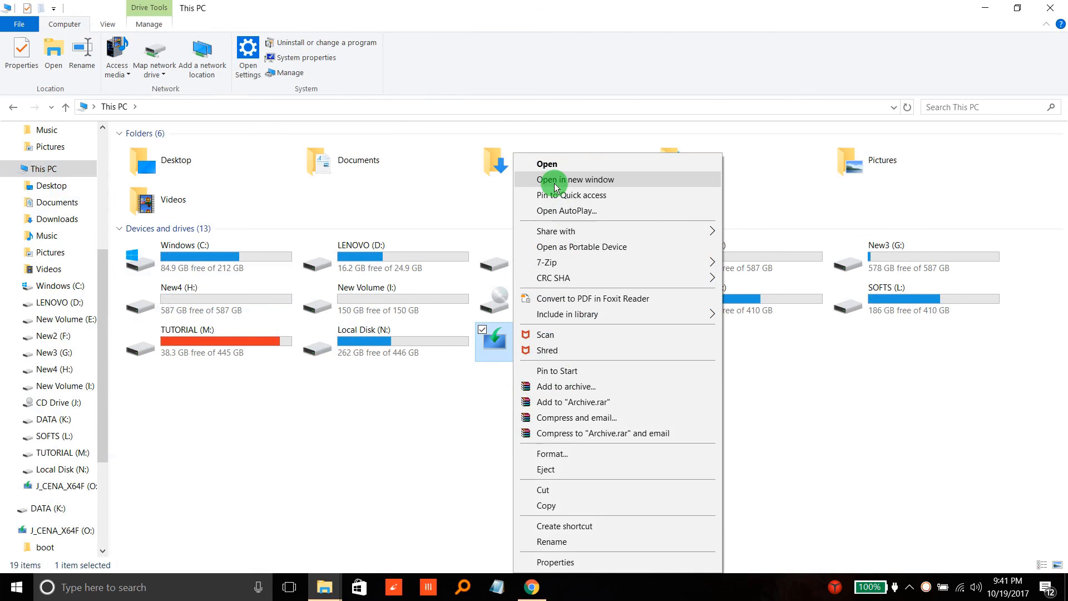
left_click(547, 164)
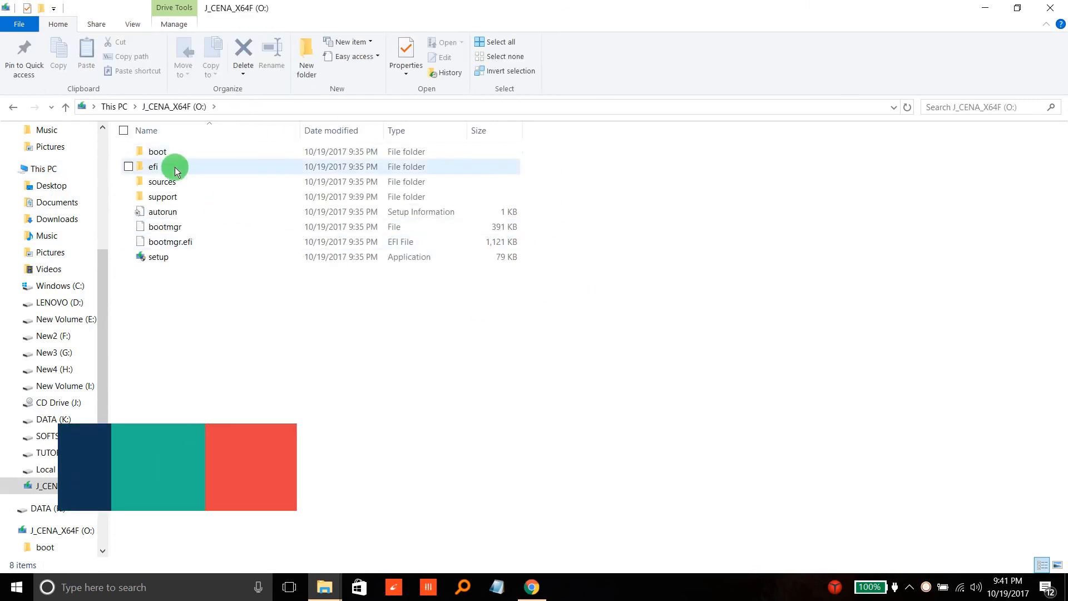